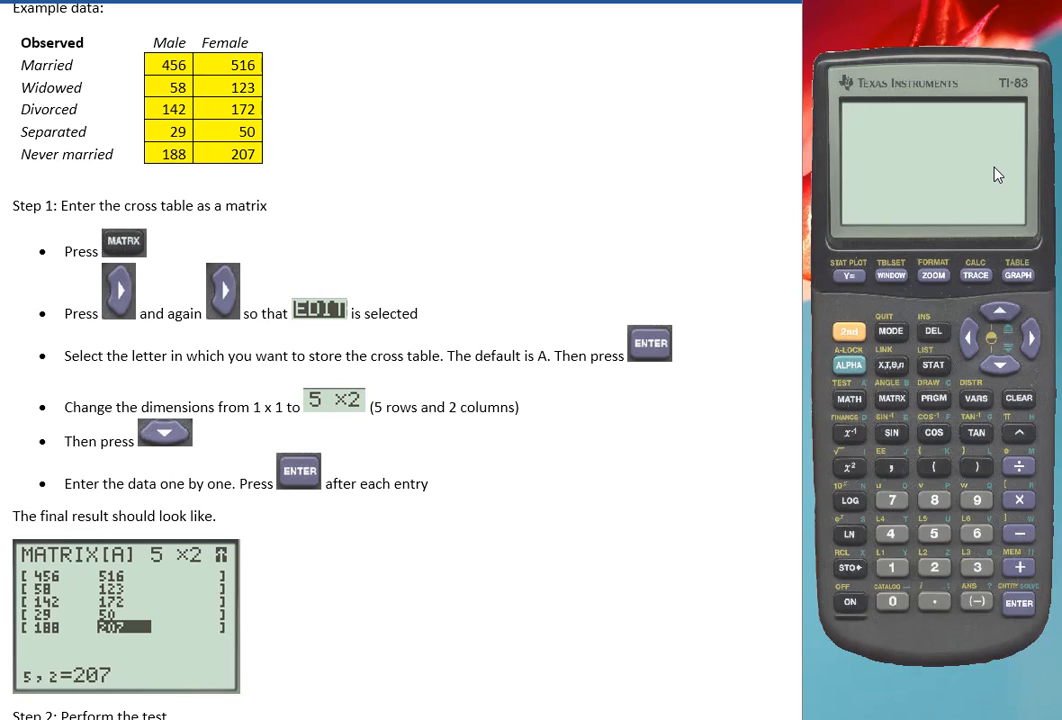
mouse_move(1010, 96)
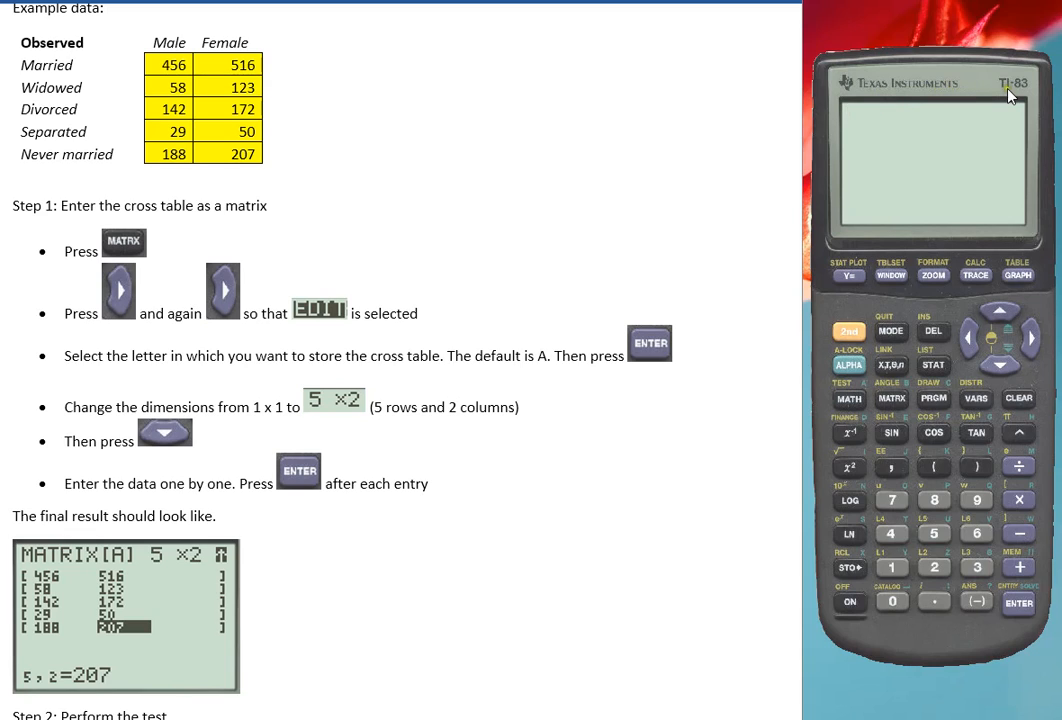
mouse_move(352, 136)
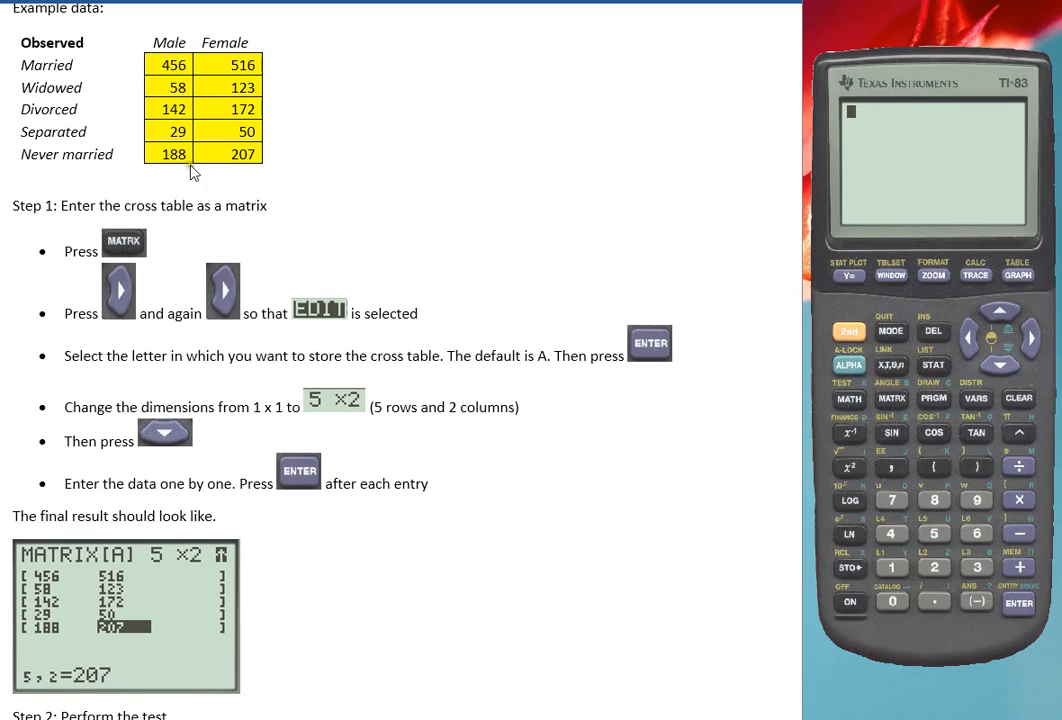
mouse_move(84, 224)
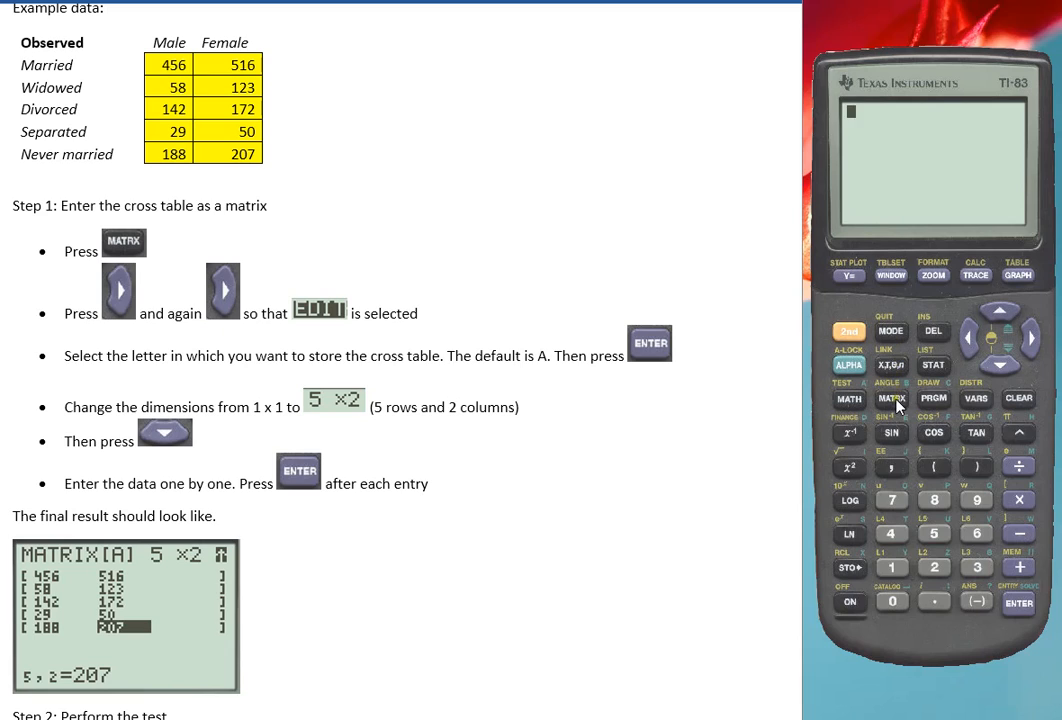
Bring up the matrix menu to reach matrix [A] for editing
click(892, 398)
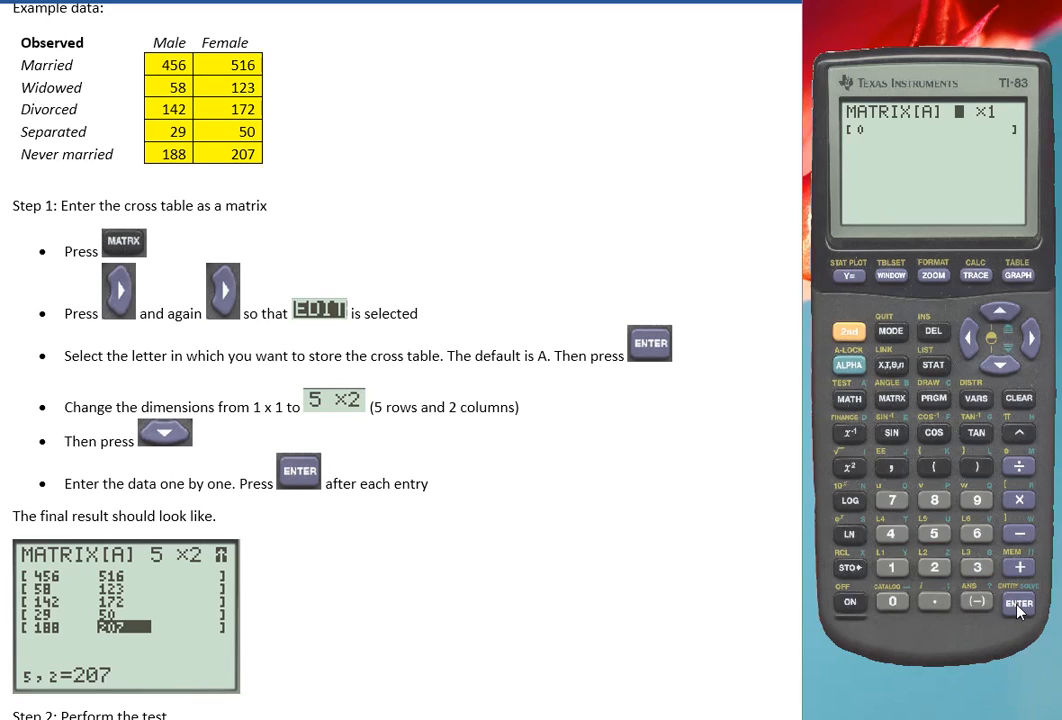
mouse_move(964, 112)
text(142)
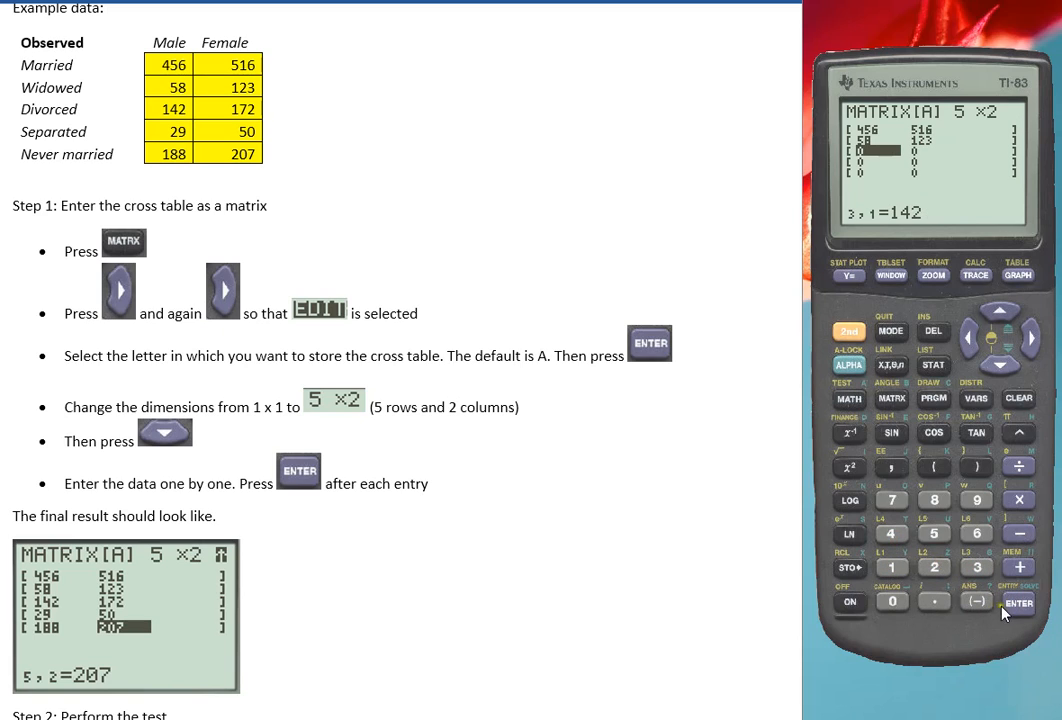
Enter the observed counts into matrix [A], storing 142 and continuing with 172
click(1016, 604)
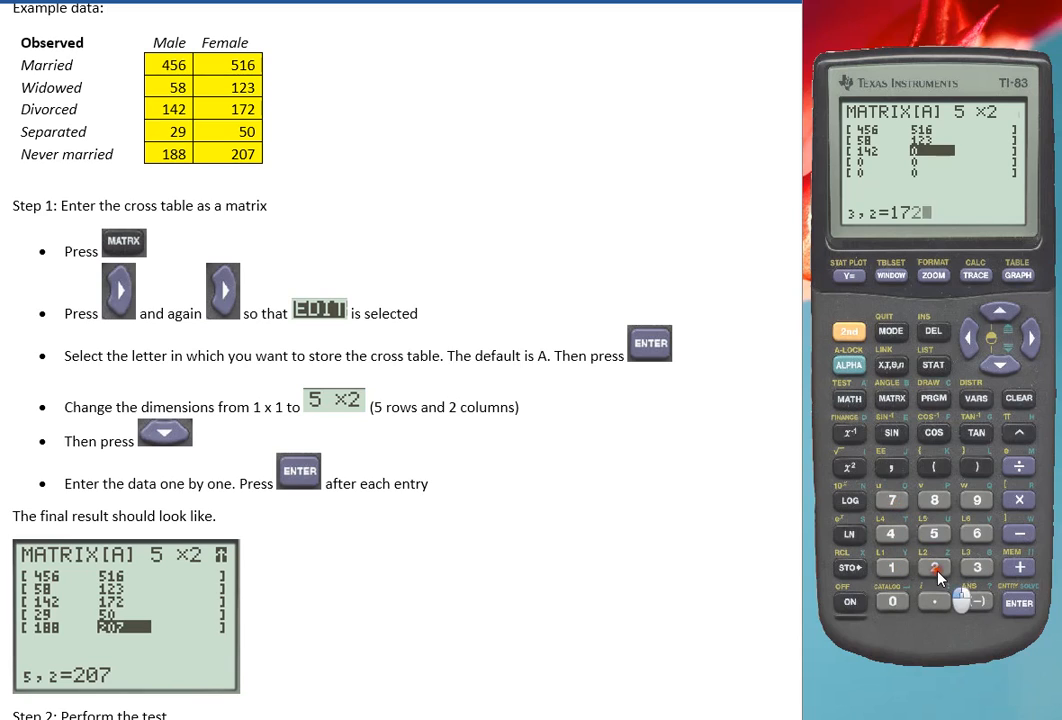
click(938, 568)
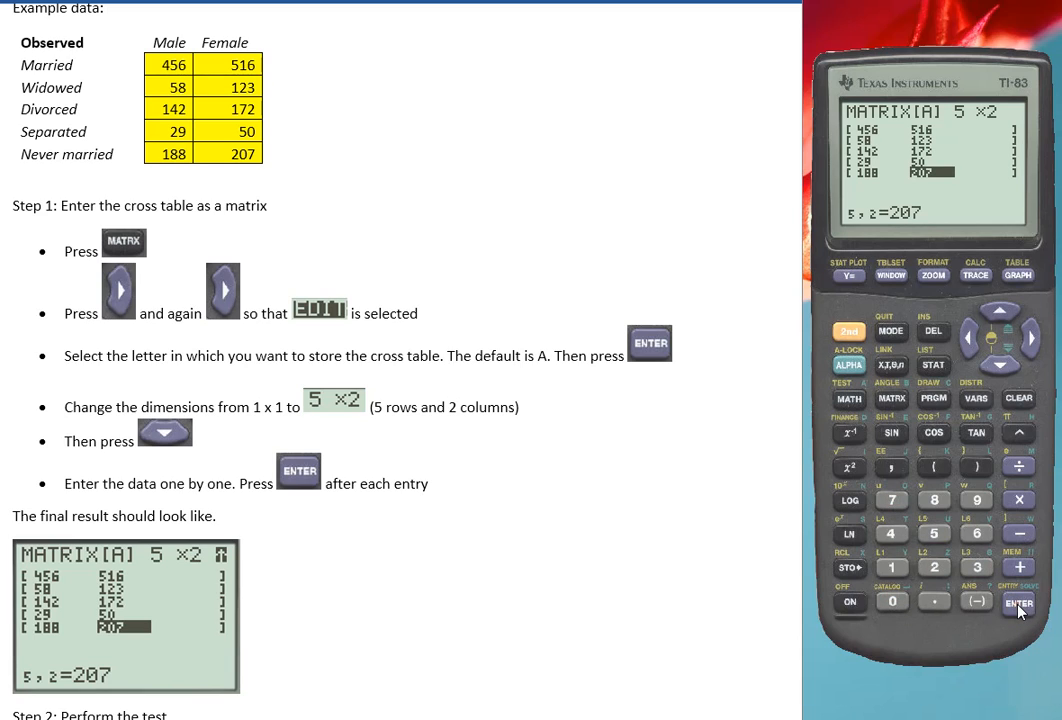
mouse_move(436, 504)
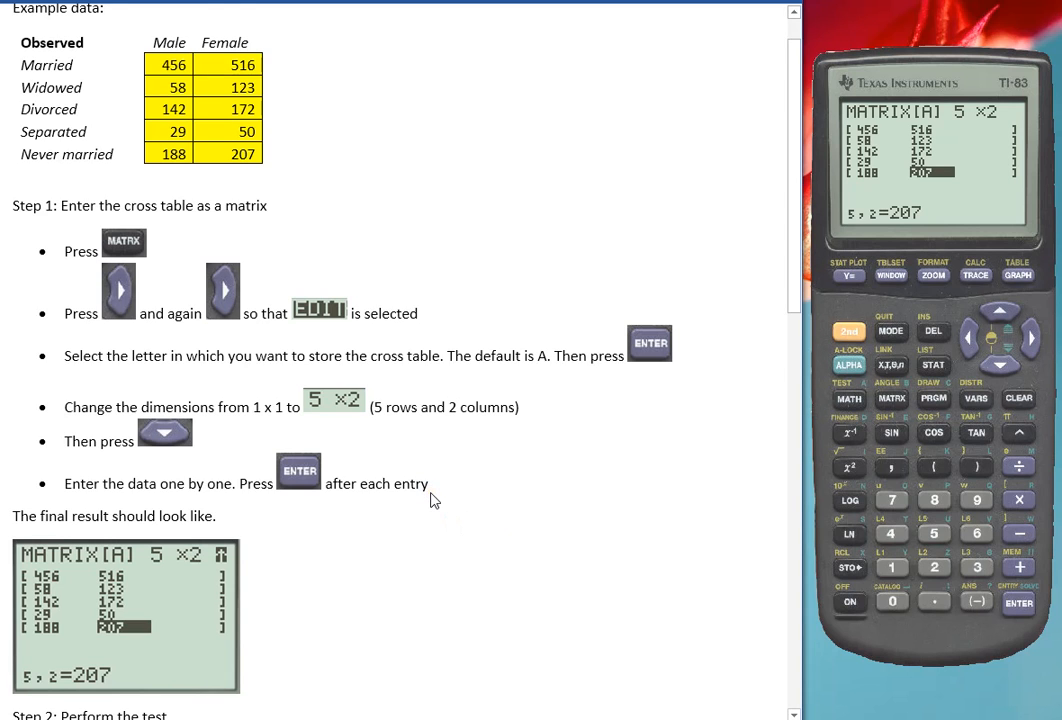
Set up the χ²-Test with Observed [A] and Expected [B], moving down to Calculate
scroll(down, 3)
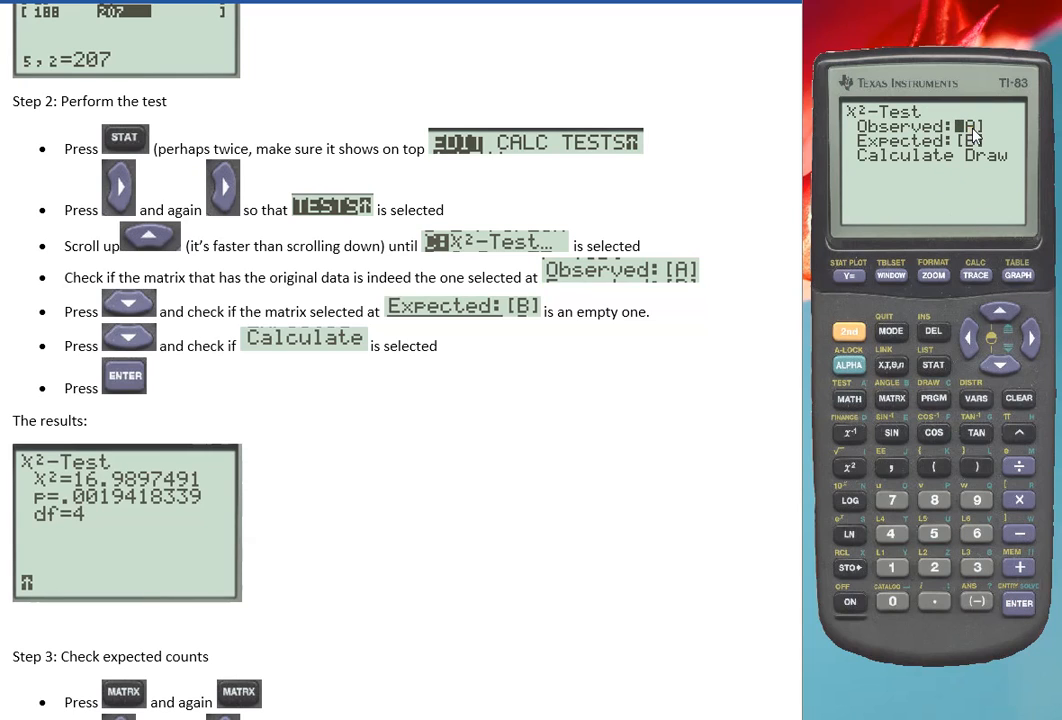
click(1000, 364)
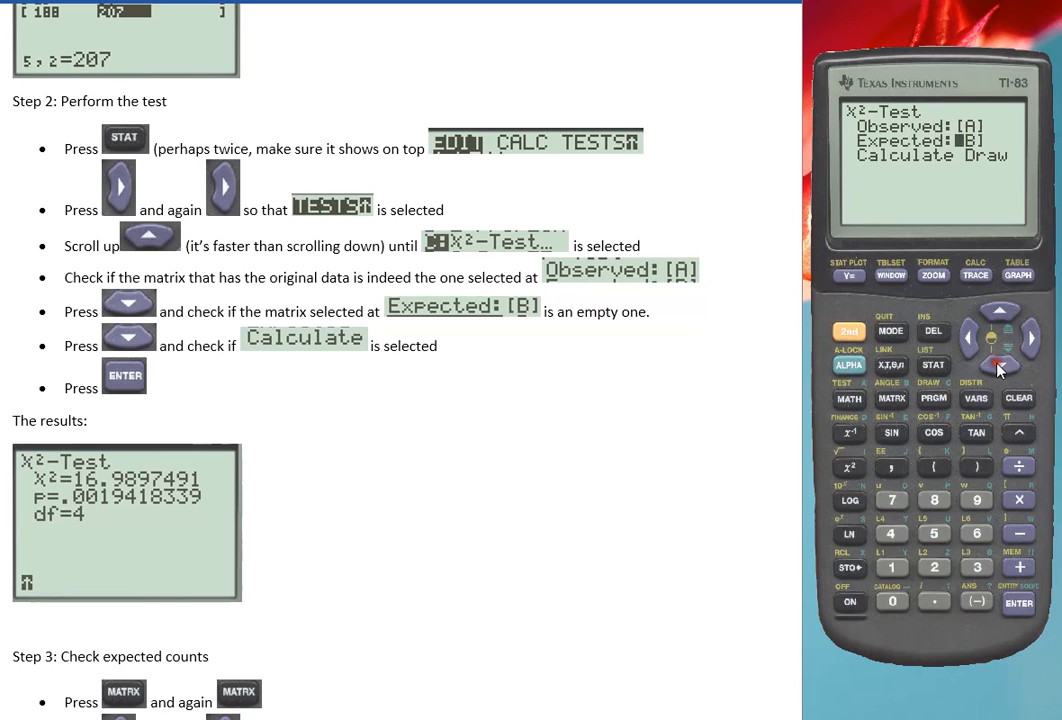
mouse_move(976, 152)
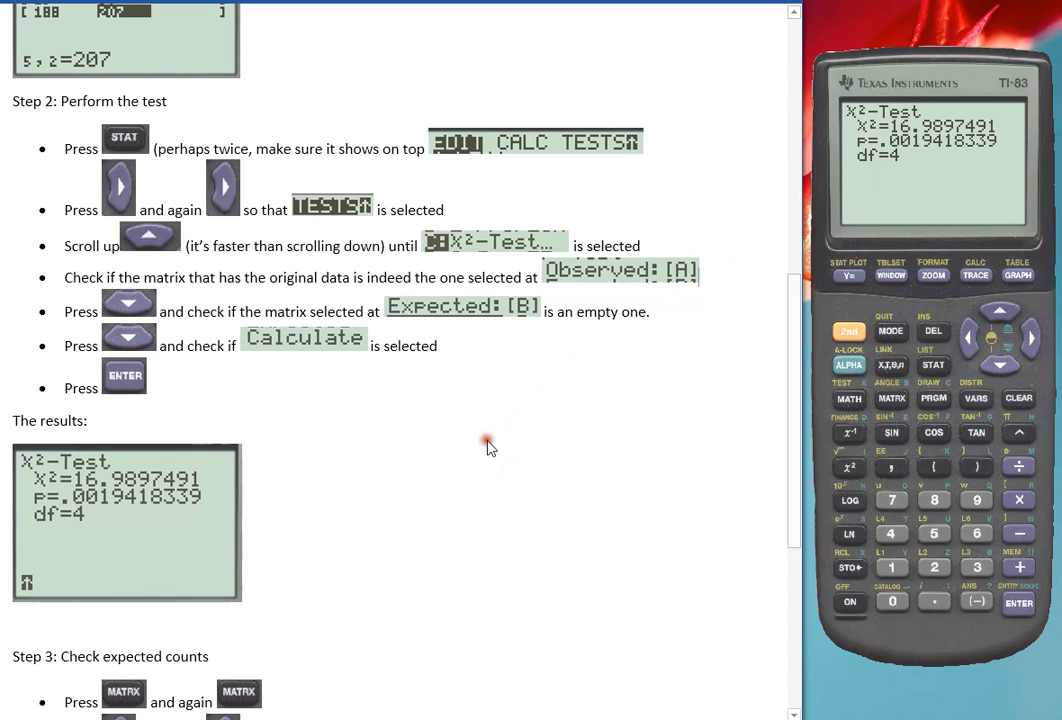
Calculate the χ²-Test, showing χ²=16.9897491, p=.0019418339 and df=4
scroll(down, 3)
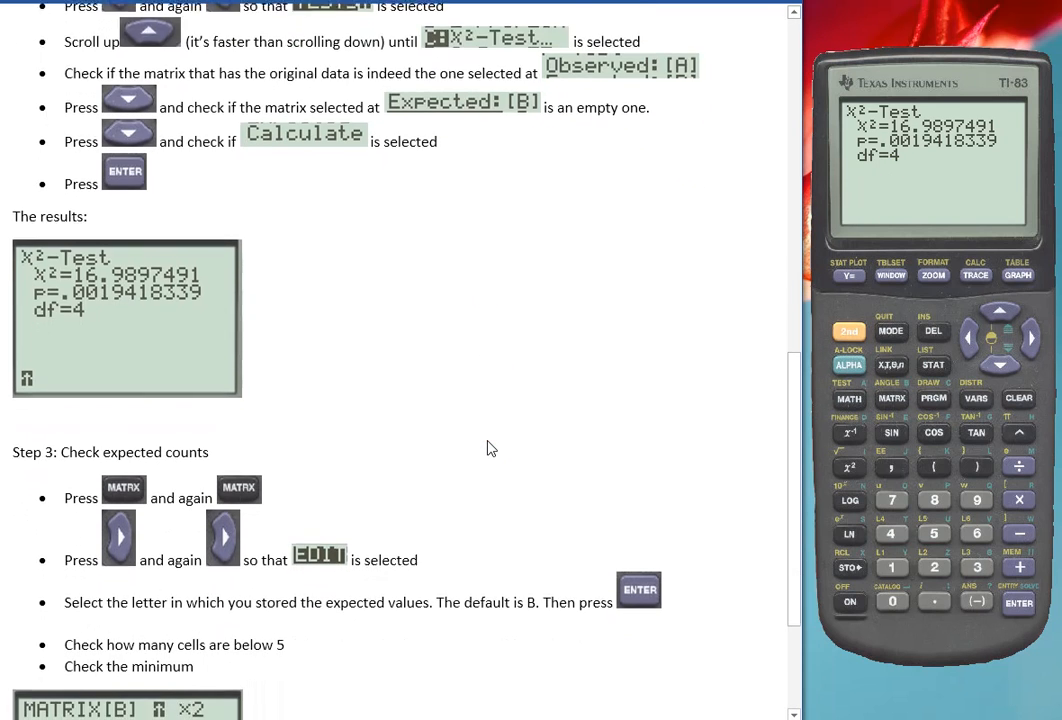
scroll(down, 3)
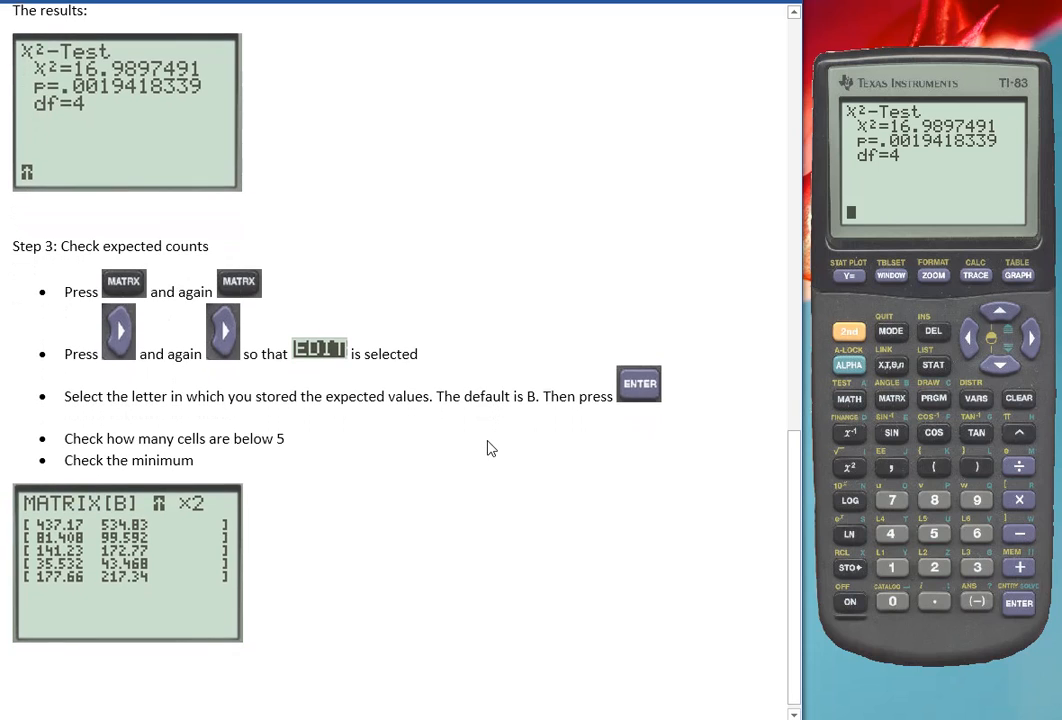
scroll(down, 3)
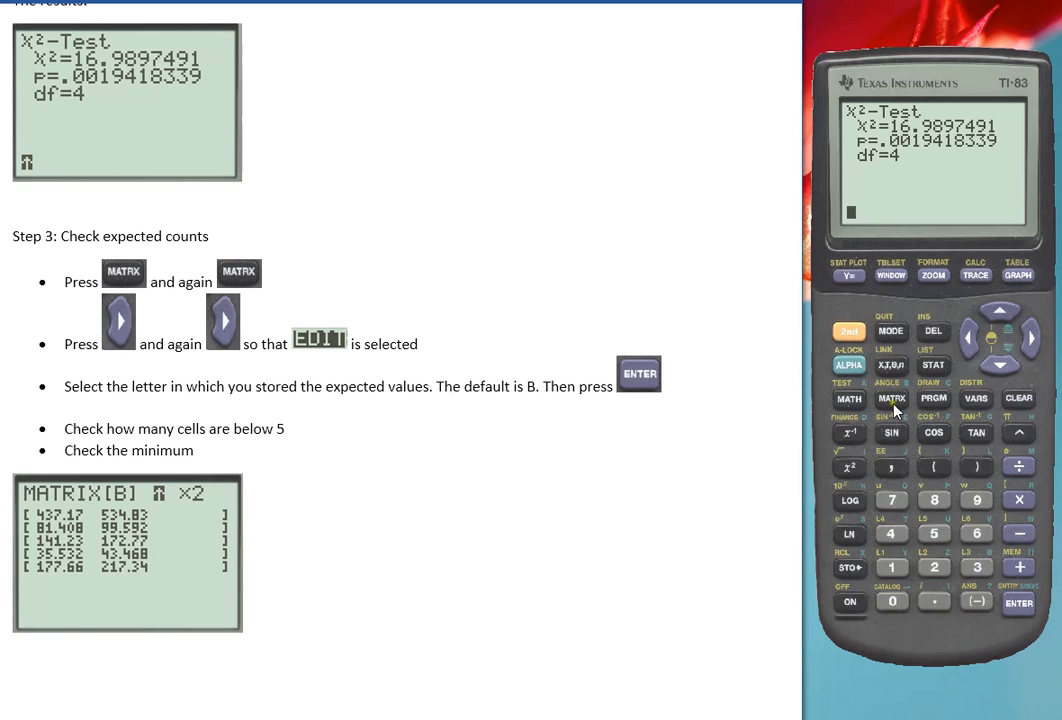
Display matrix [B] with the expected counts beginning 437.17 and 534.83
click(892, 398)
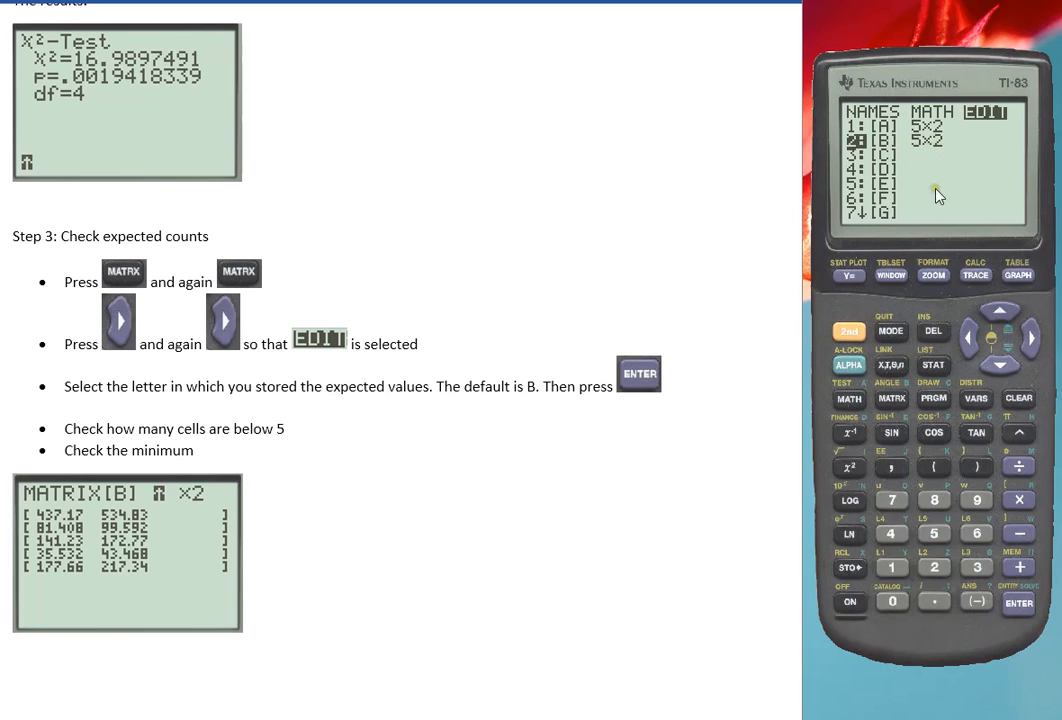
mouse_move(1020, 612)
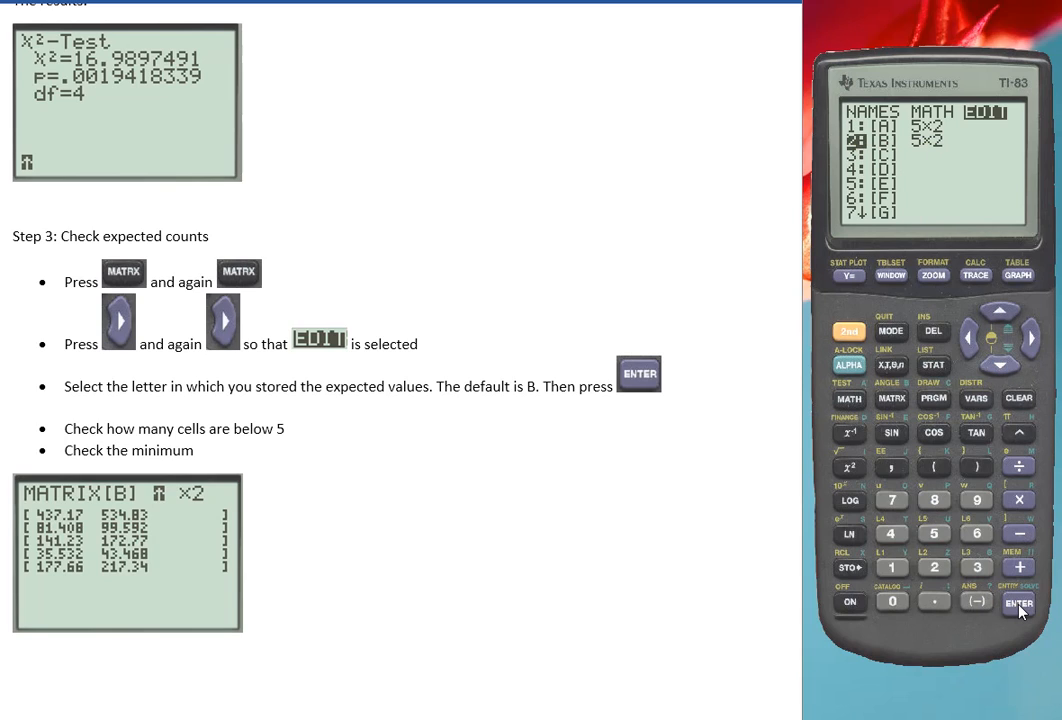
click(1018, 604)
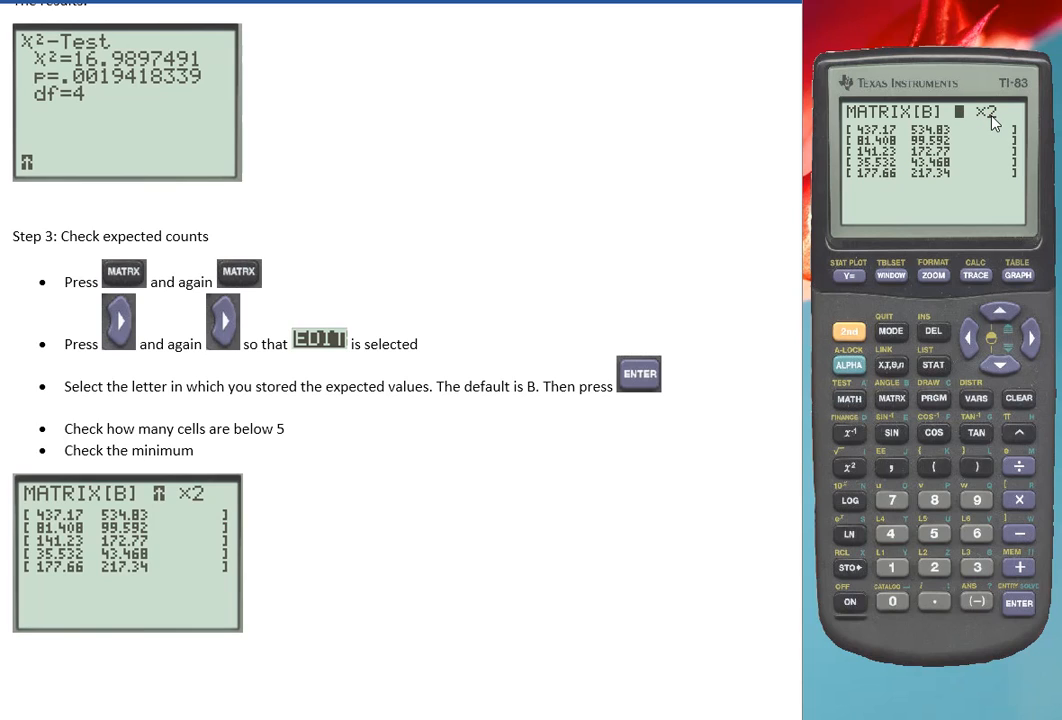
mouse_move(896, 142)
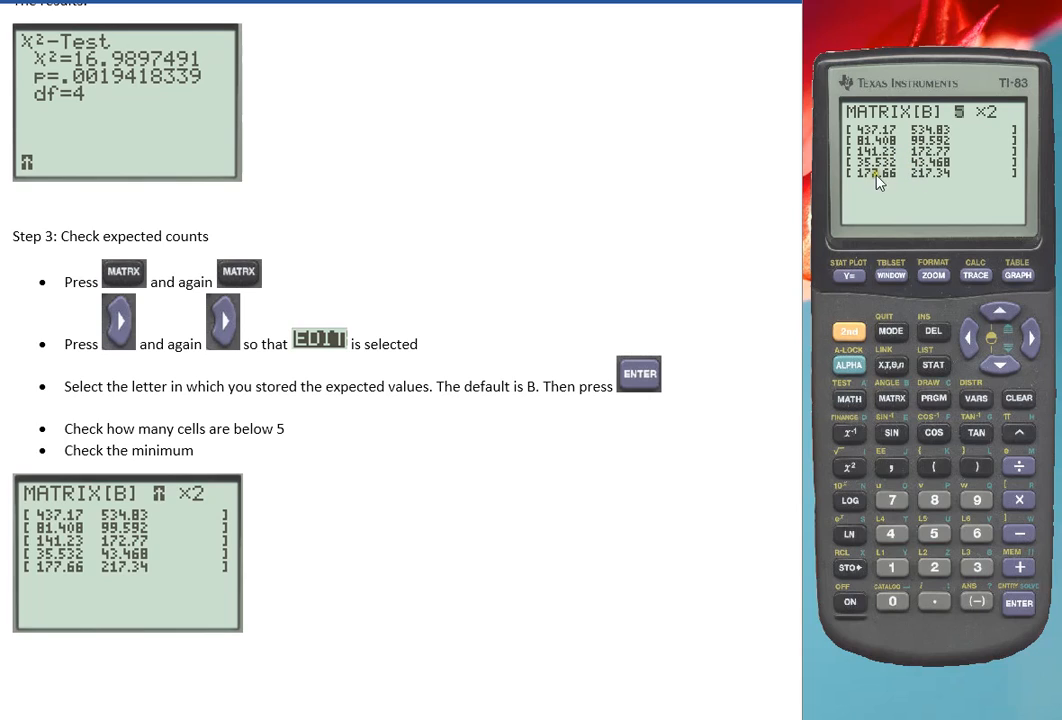
mouse_move(910, 204)
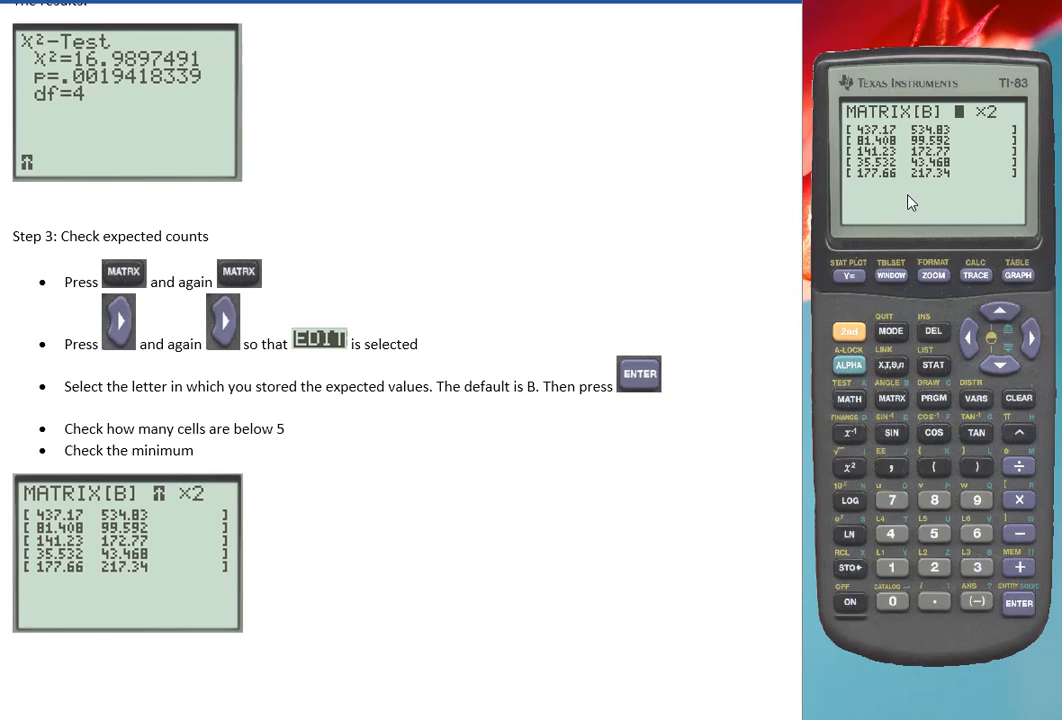
mouse_move(918, 192)
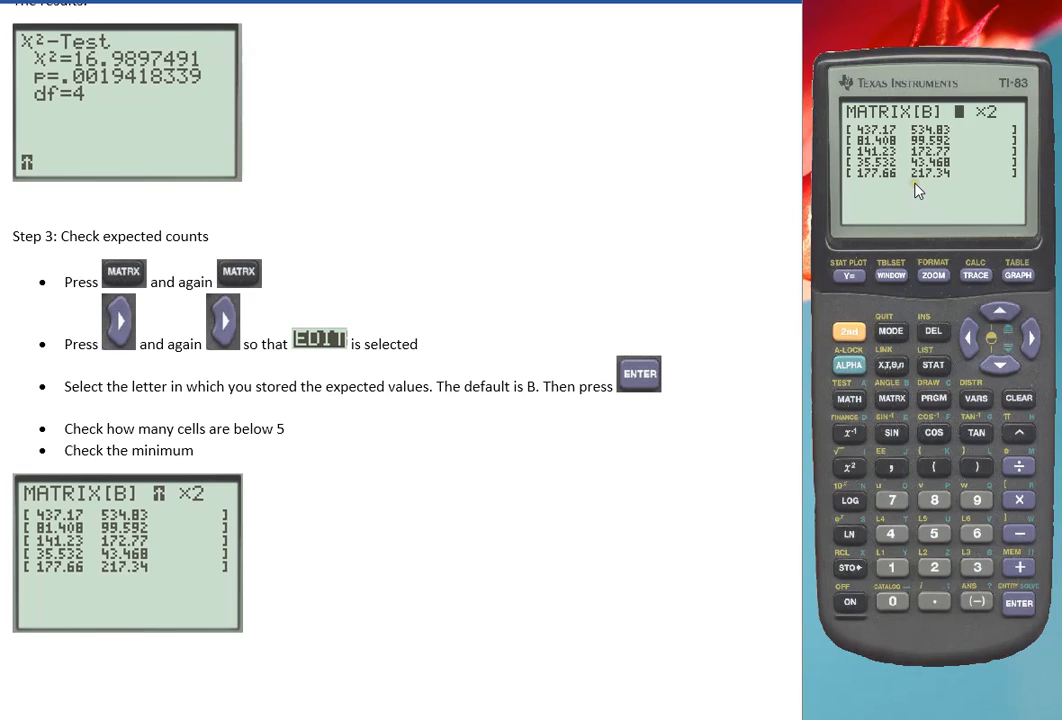